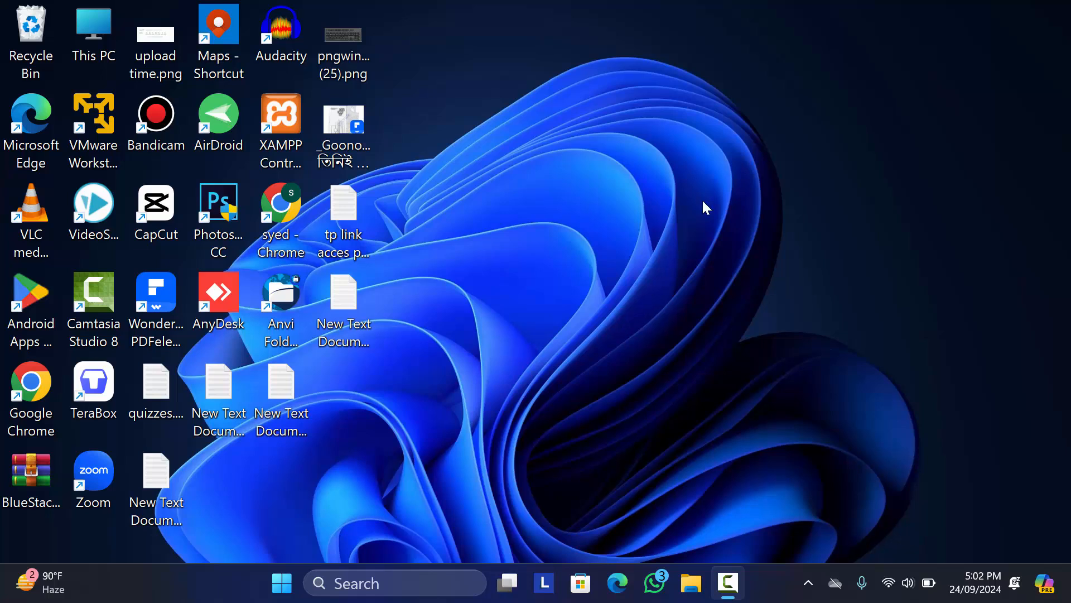
mouse_move(672, 239)
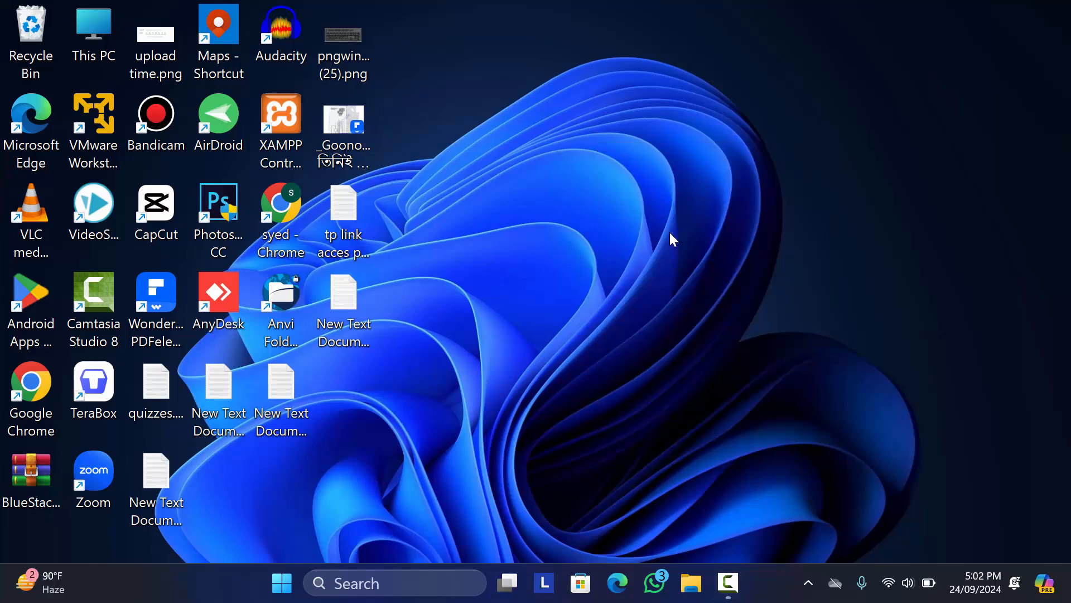
mouse_move(752, 292)
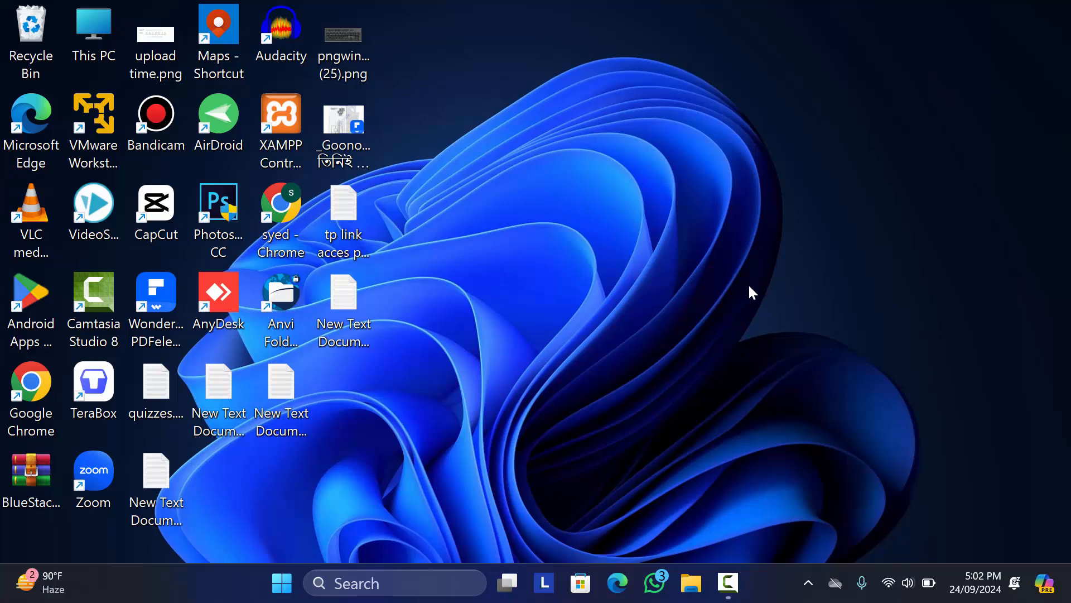
mouse_move(726, 274)
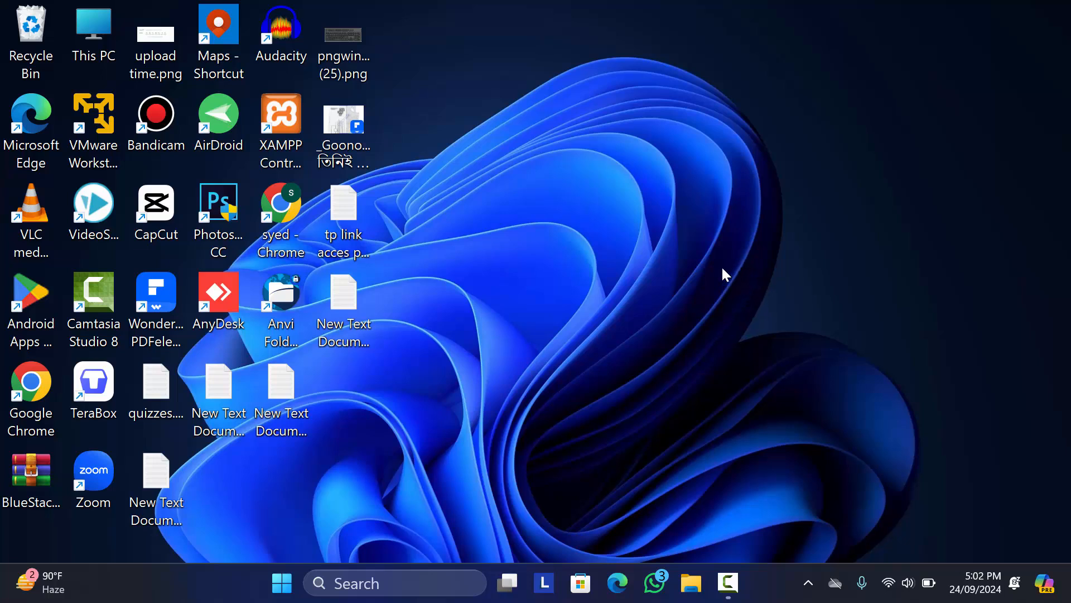
mouse_move(871, 267)
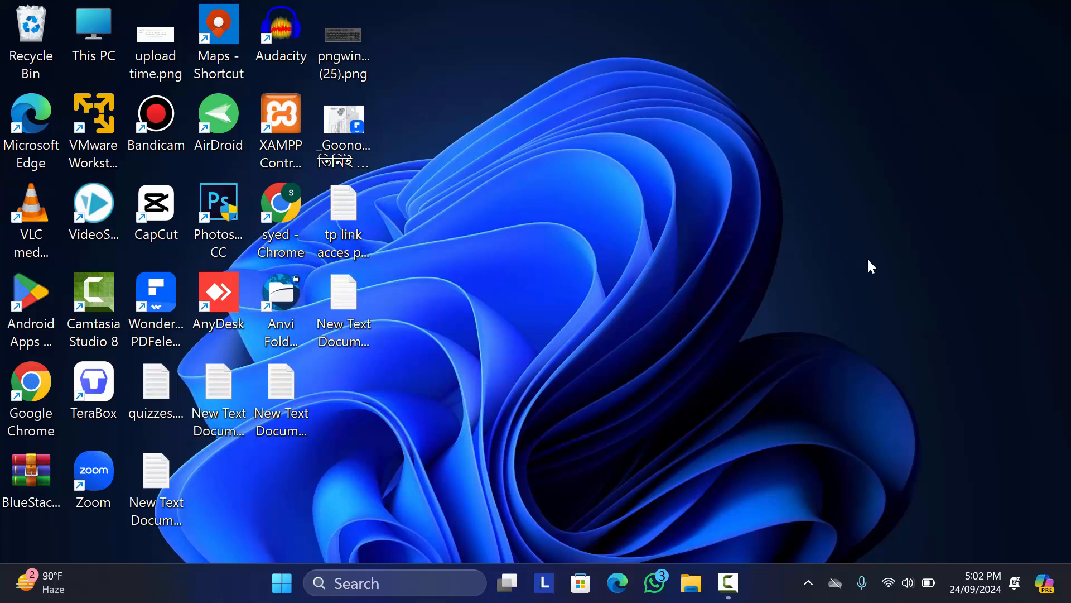
mouse_move(771, 293)
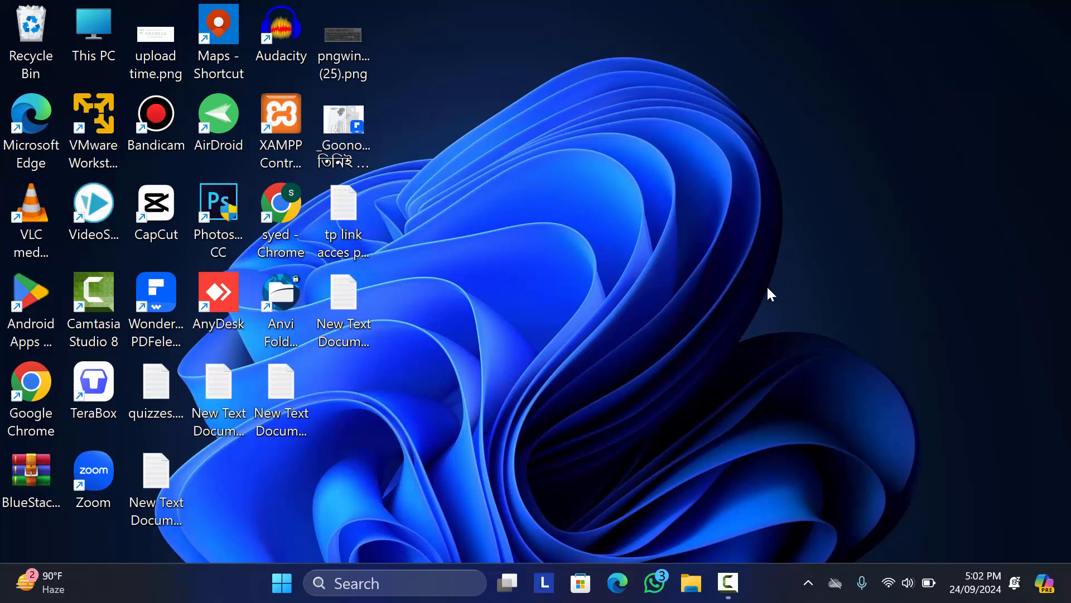
mouse_move(753, 227)
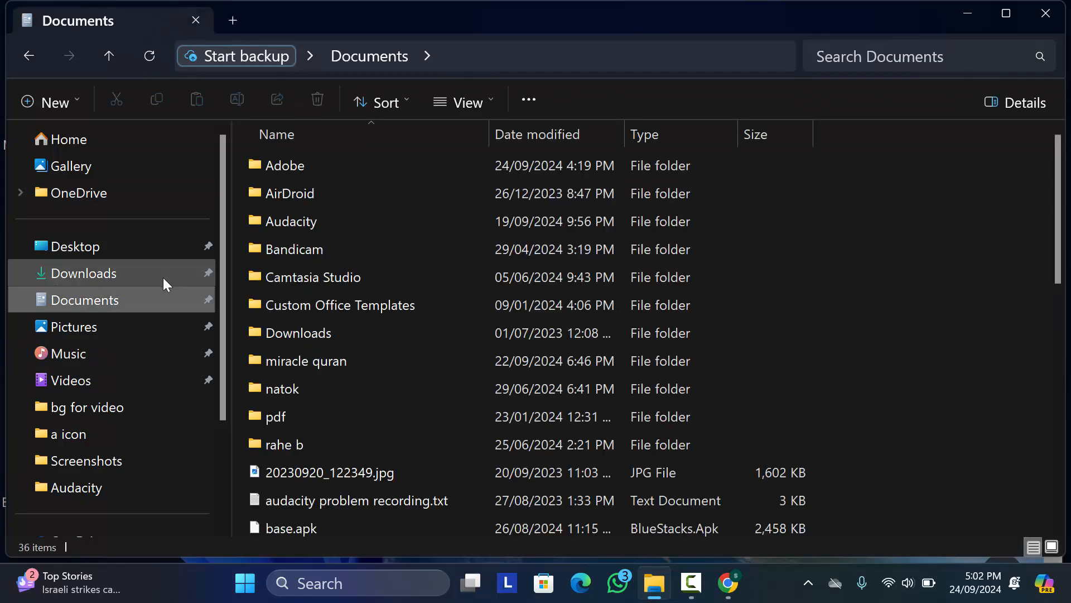
- Open the Adobe folder under Documents and load its PDF in Chrome's viewer
double_click(284, 165)
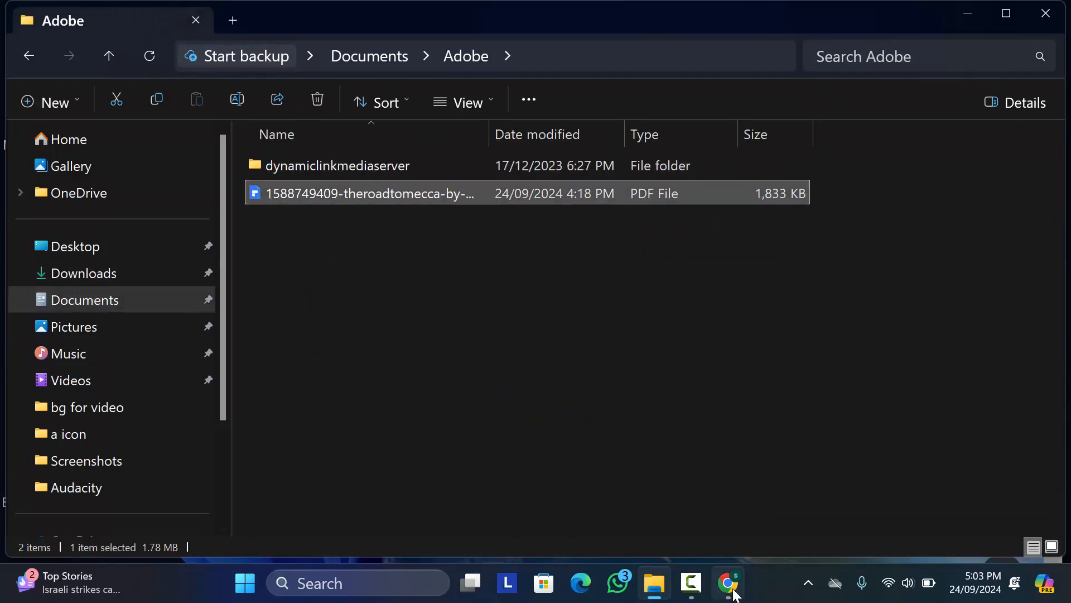
click(728, 583)
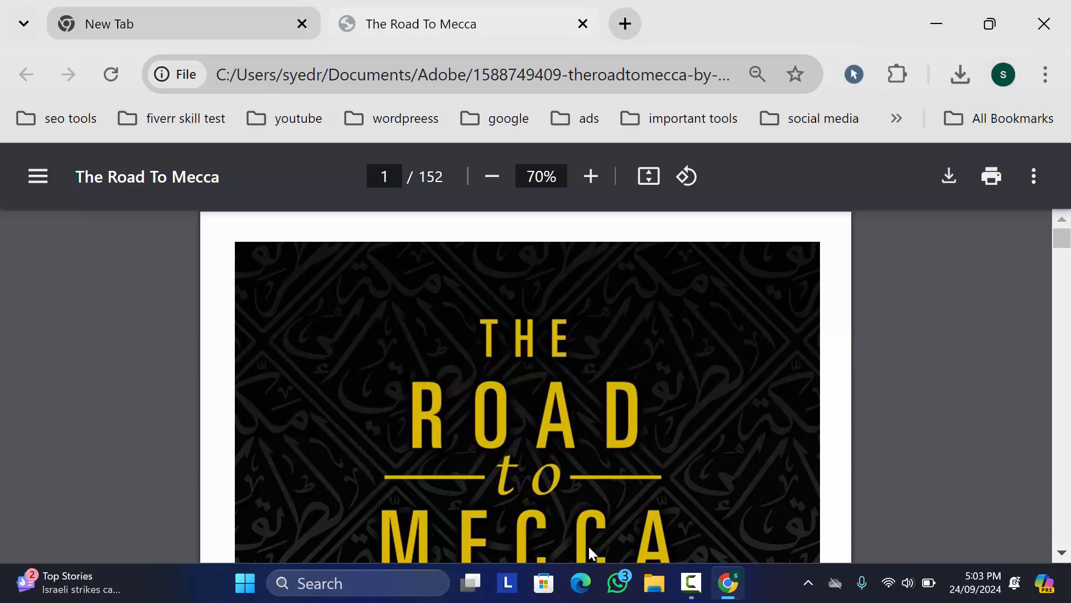
- Show the page thumbnail sidebar and scroll The Road To Mecca to page 38 of 152
click(384, 177)
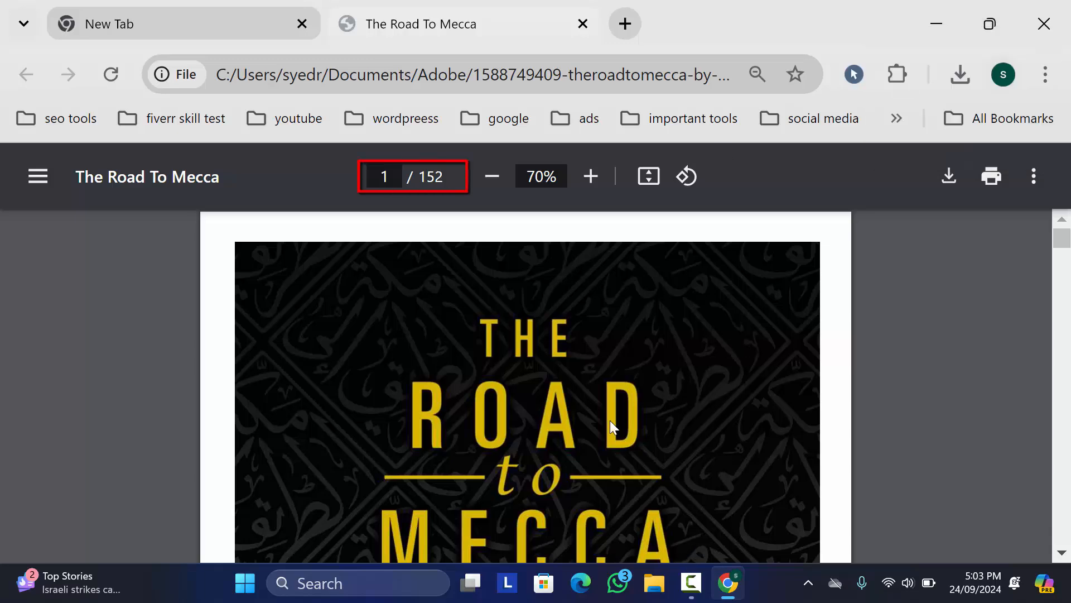
scroll(down, 3)
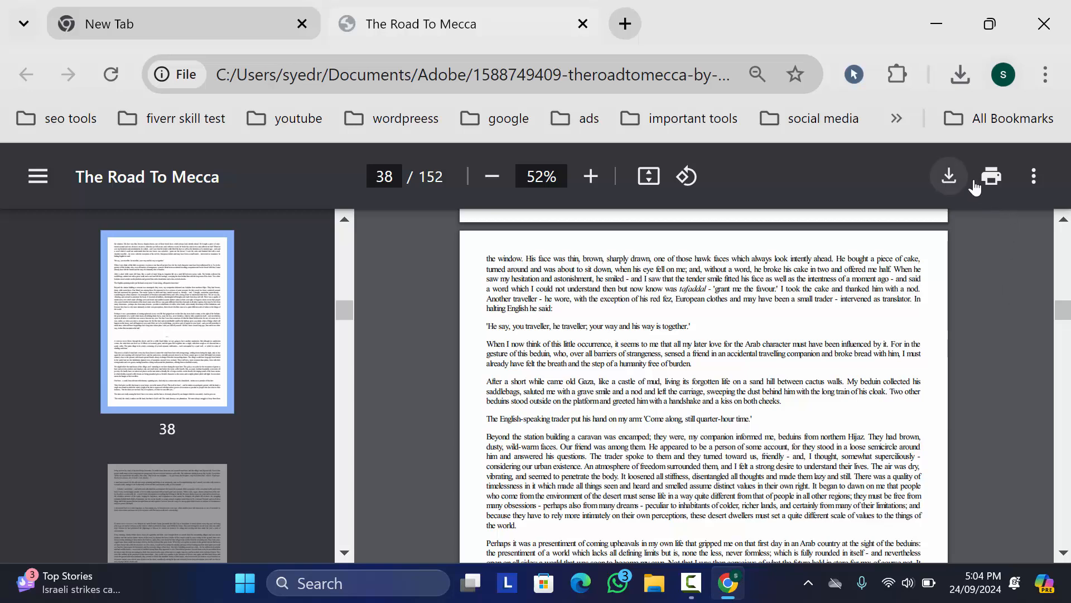
mouse_move(991, 176)
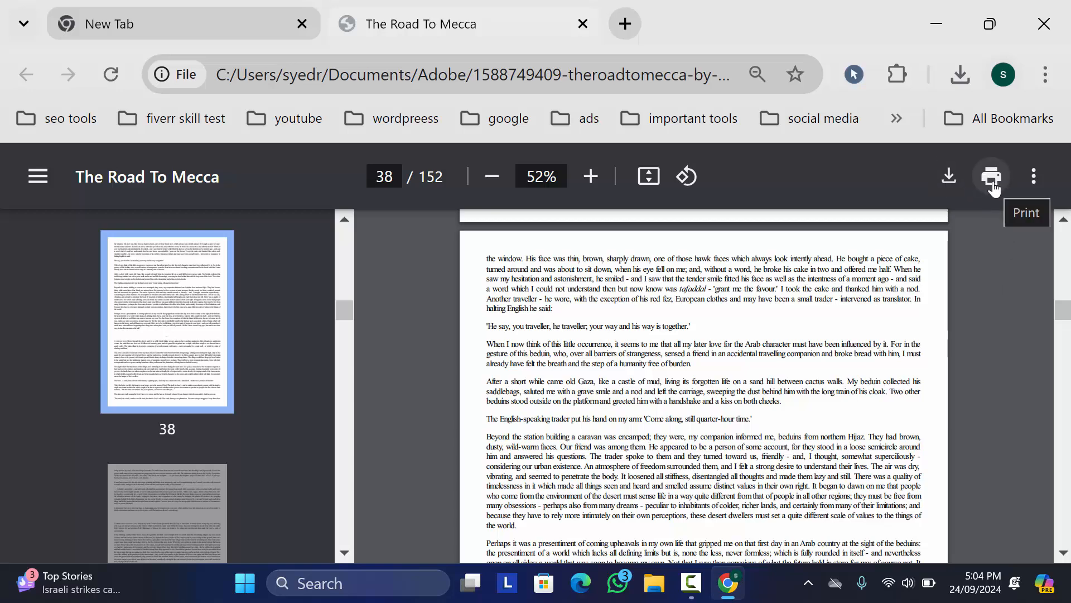
- Print custom pages 15-20,90 with Microsoft Print to PDF as the destination
click(990, 175)
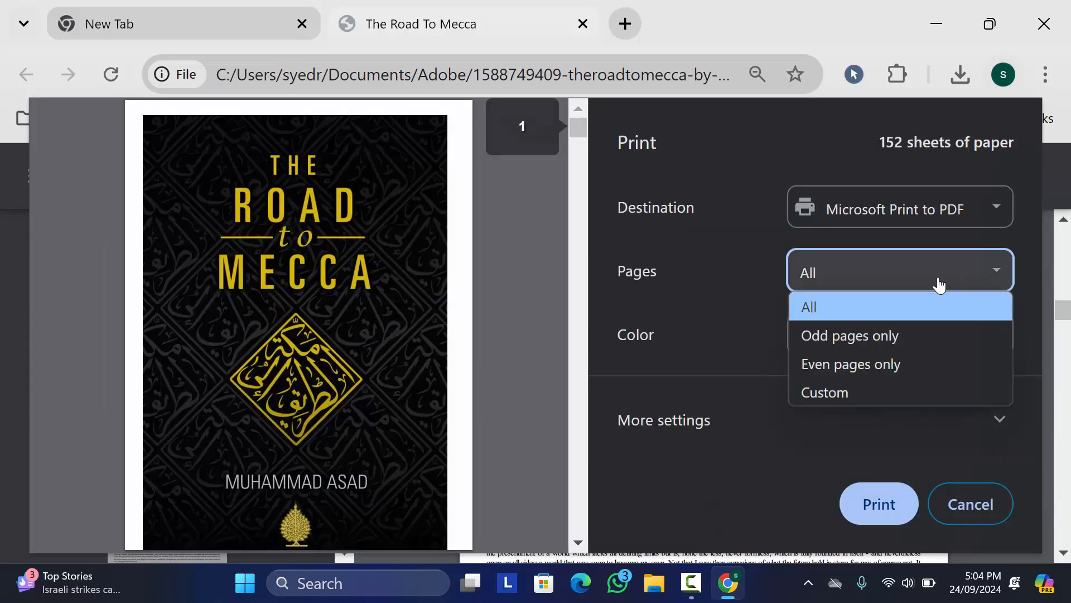
mouse_move(847, 398)
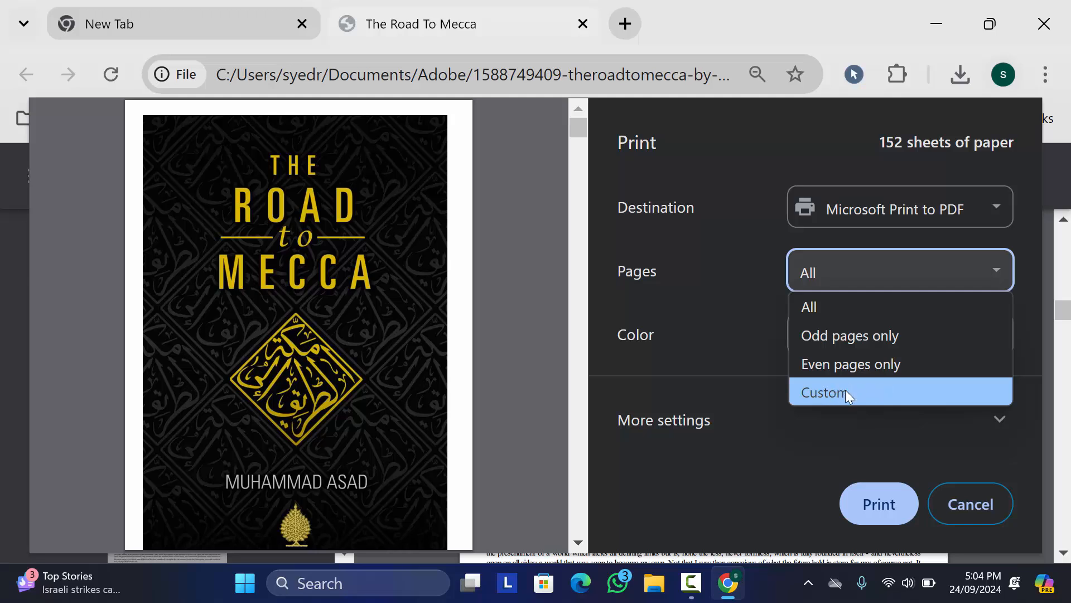
click(825, 391)
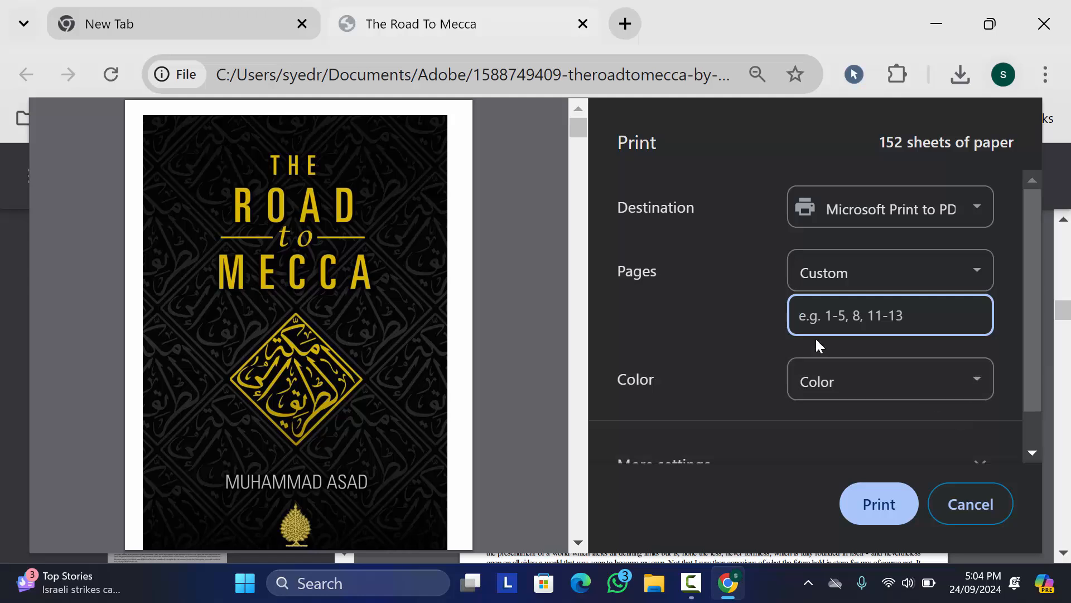
mouse_move(872, 347)
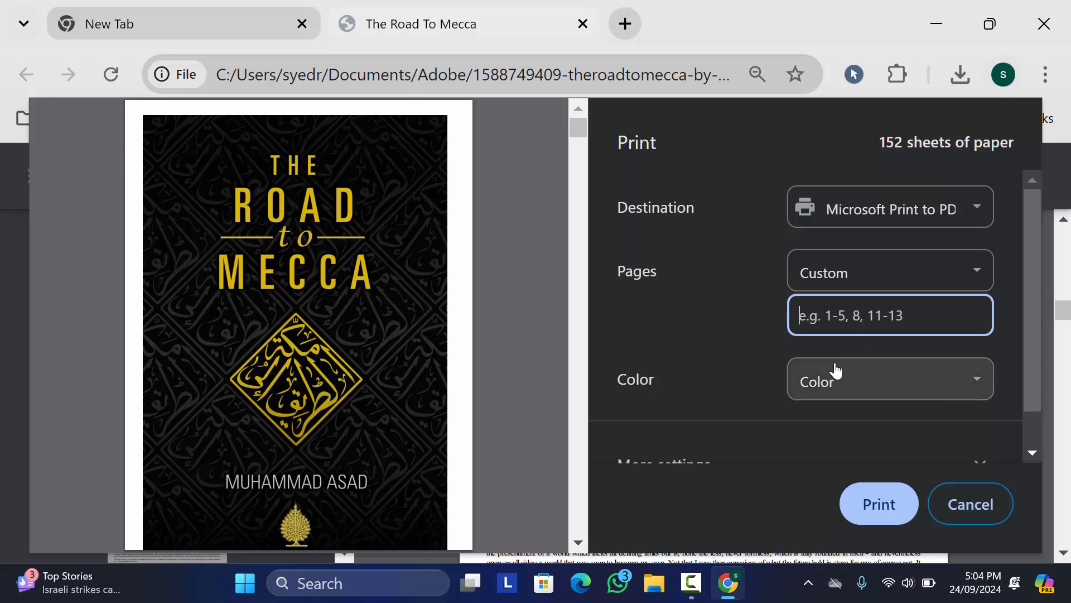
text(15-20)
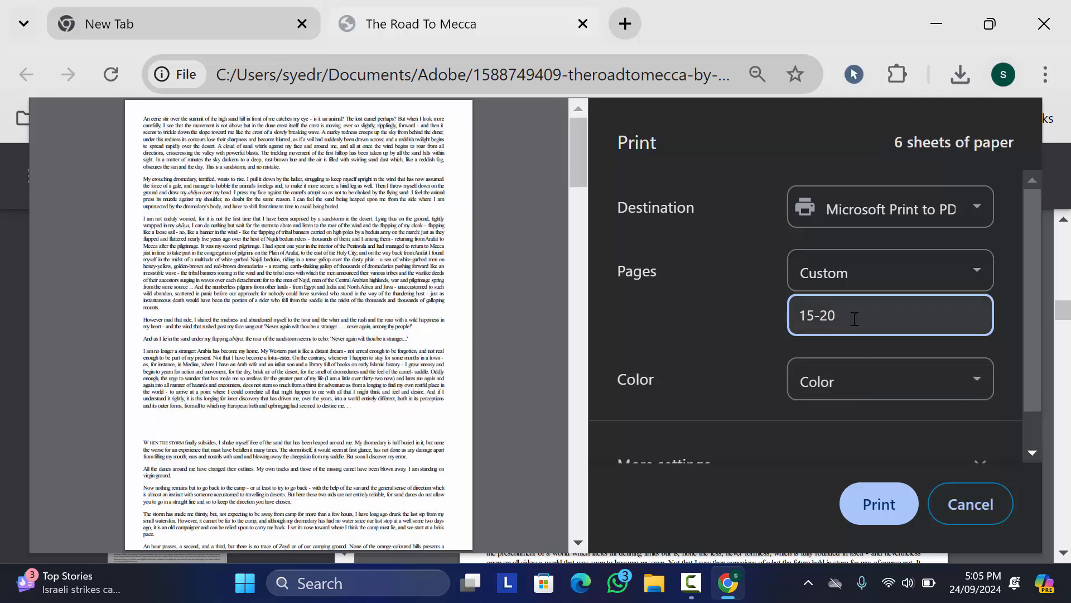
text(,90)
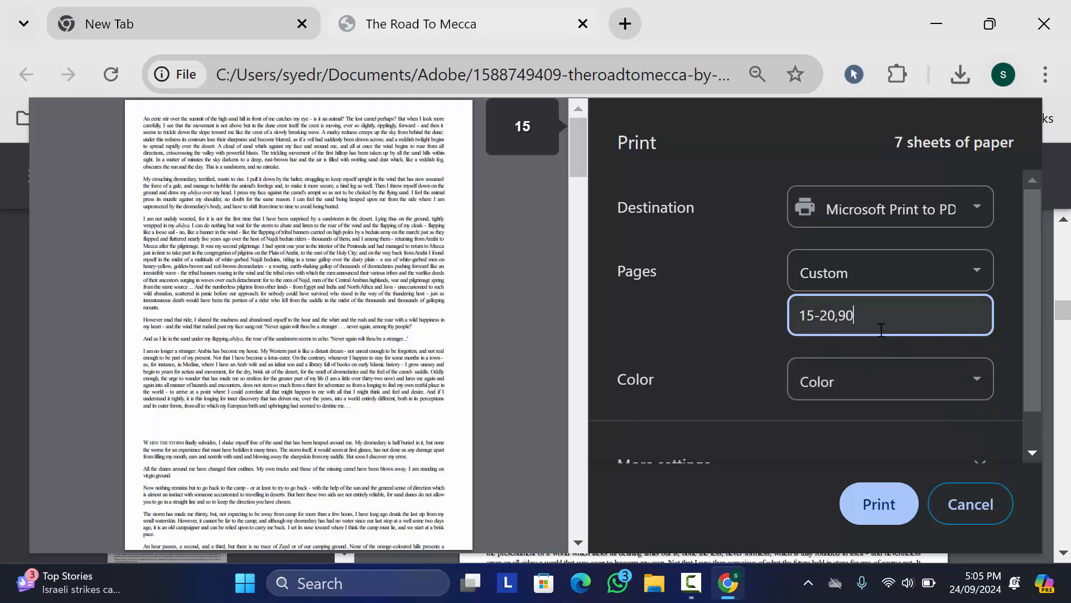
scroll(down, 3)
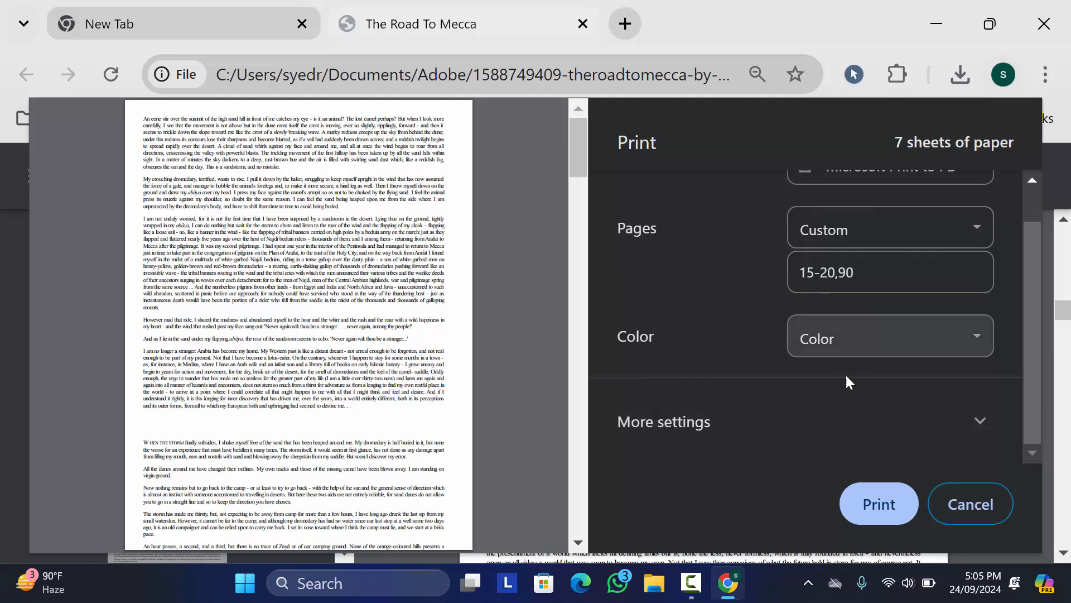
click(970, 504)
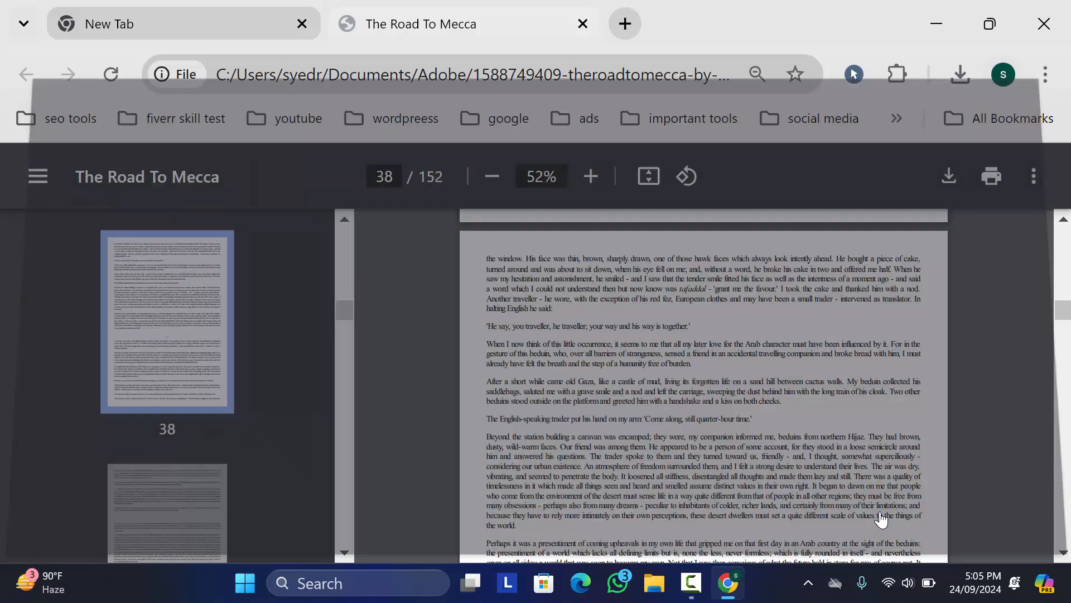
- Save the print output as 'road to mecca' in the Adobe folder
click(990, 176)
text(road to mecc)
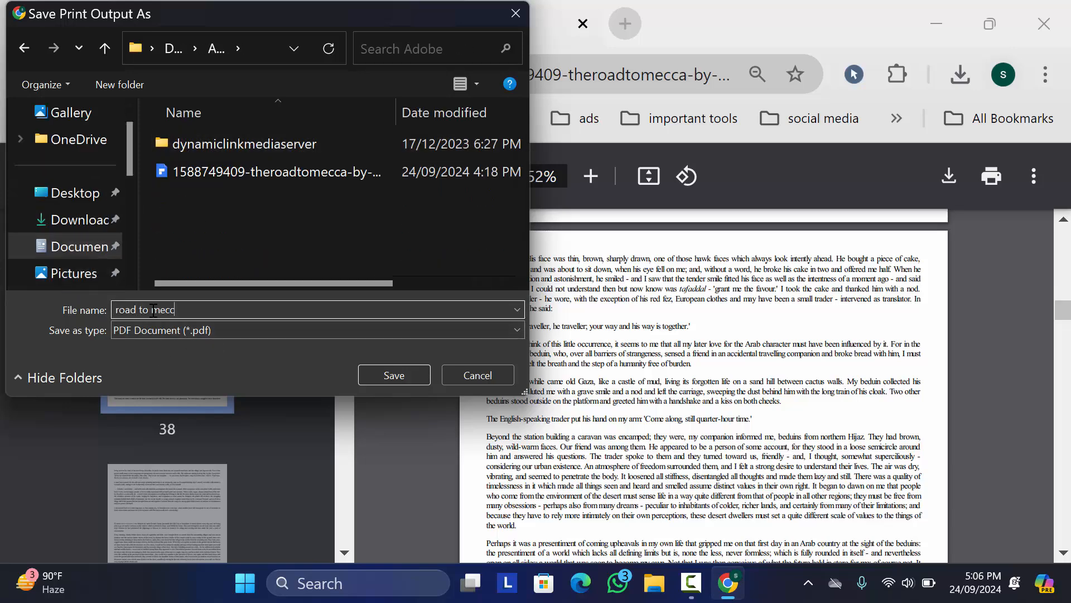
text(a)
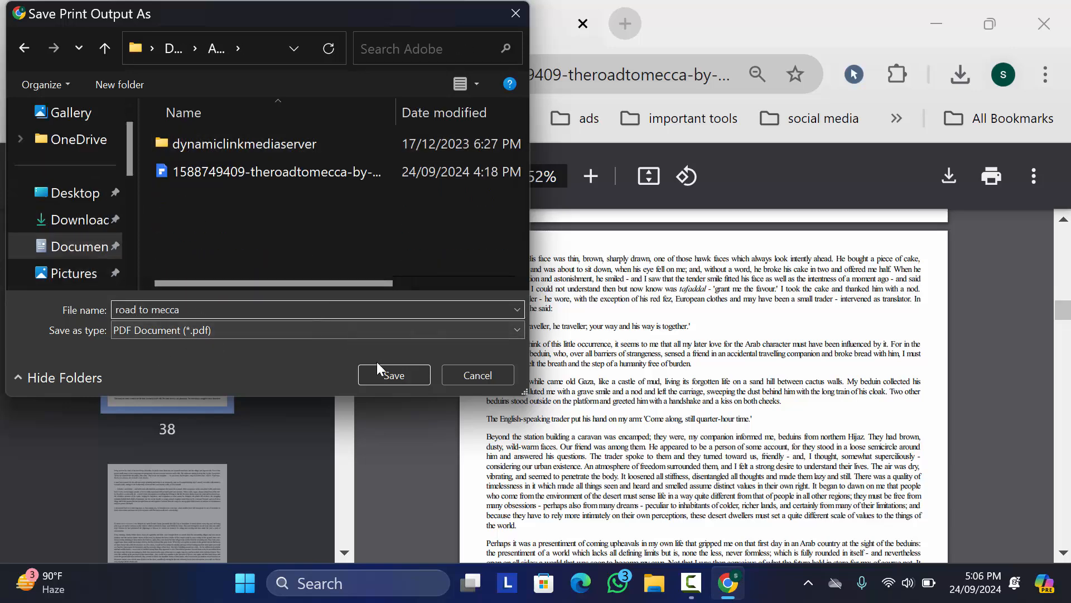
click(394, 375)
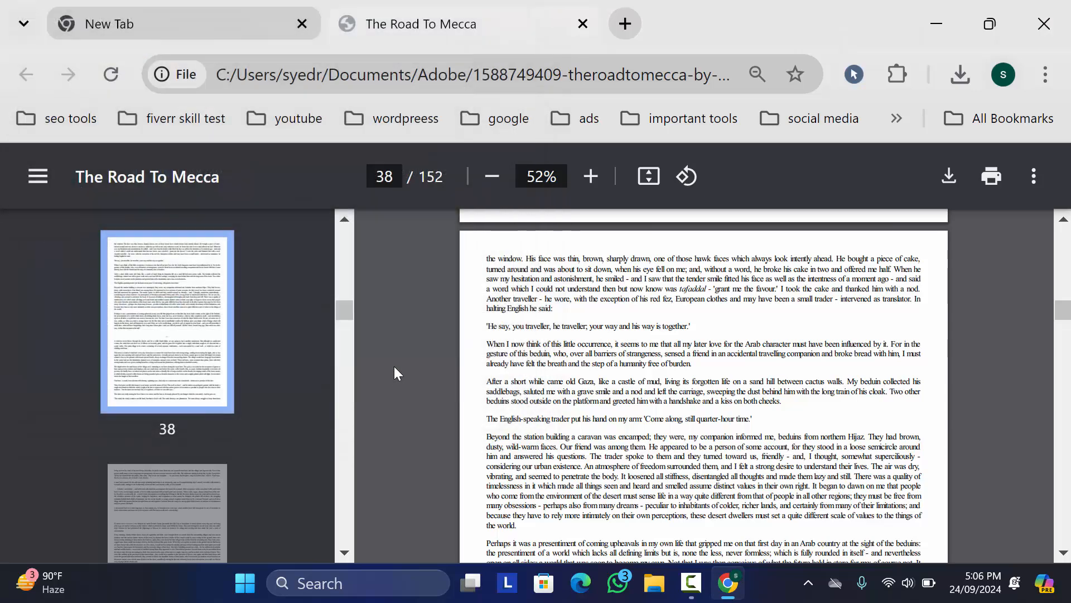
mouse_move(991, 175)
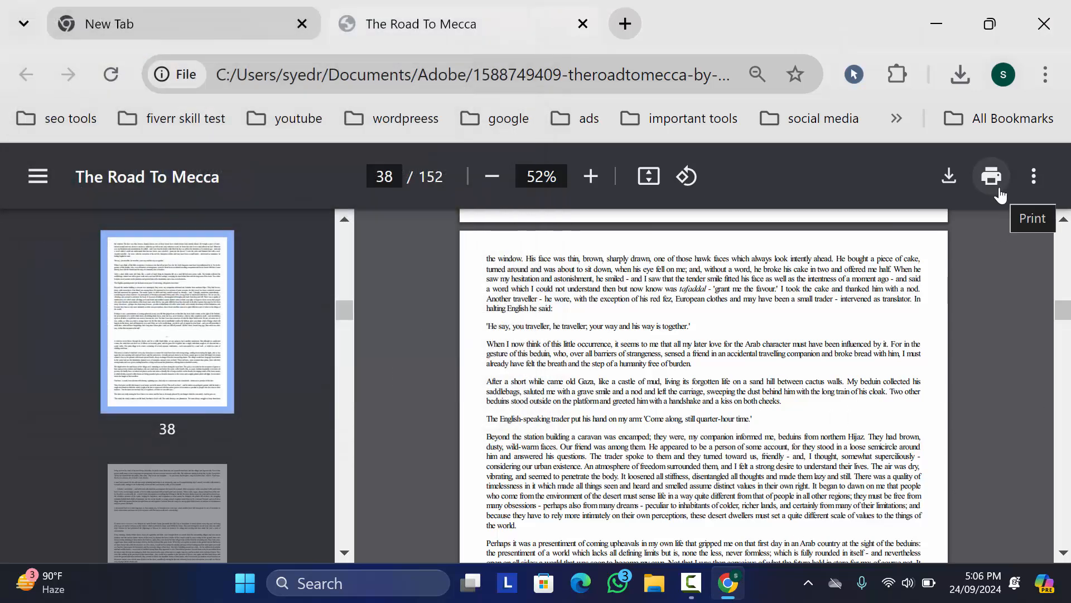
- Print a second custom selection, pages 2,6,8,30-, to Microsoft Print to PDF
click(991, 175)
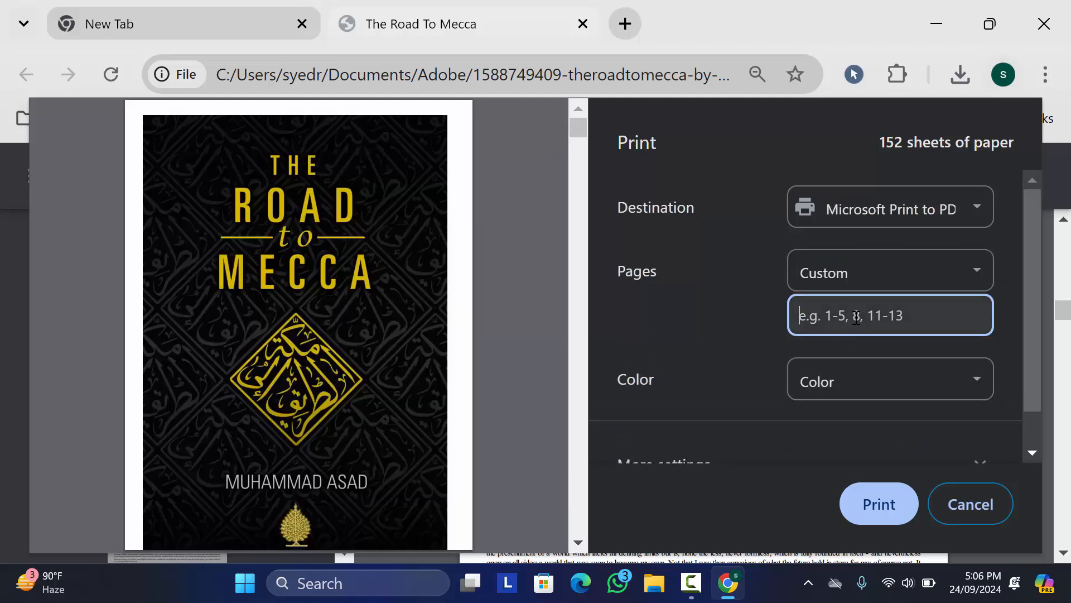
text(2,6,)
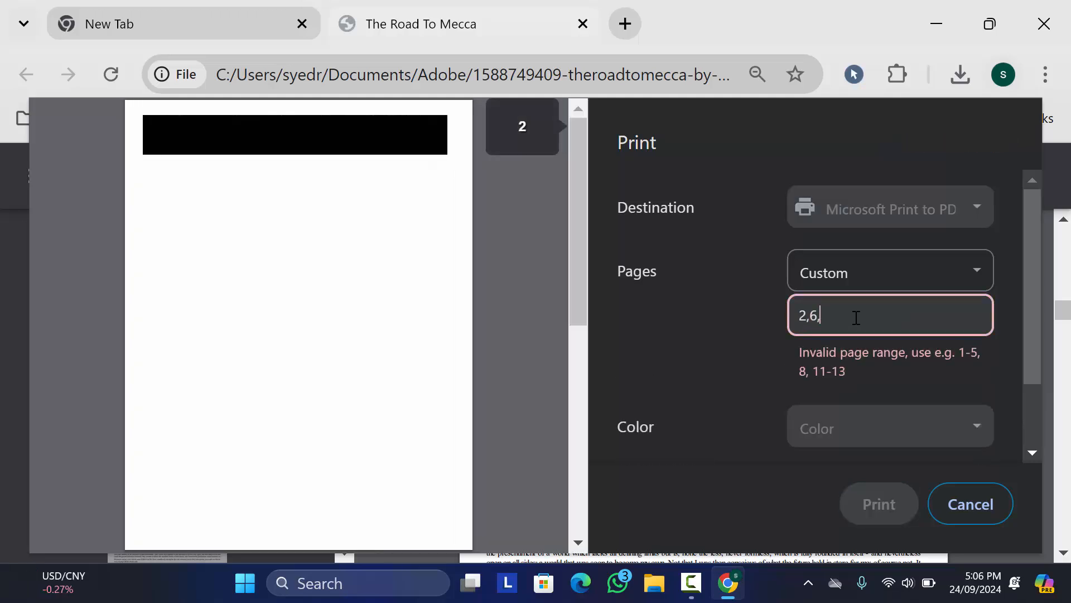
text(8,30-)
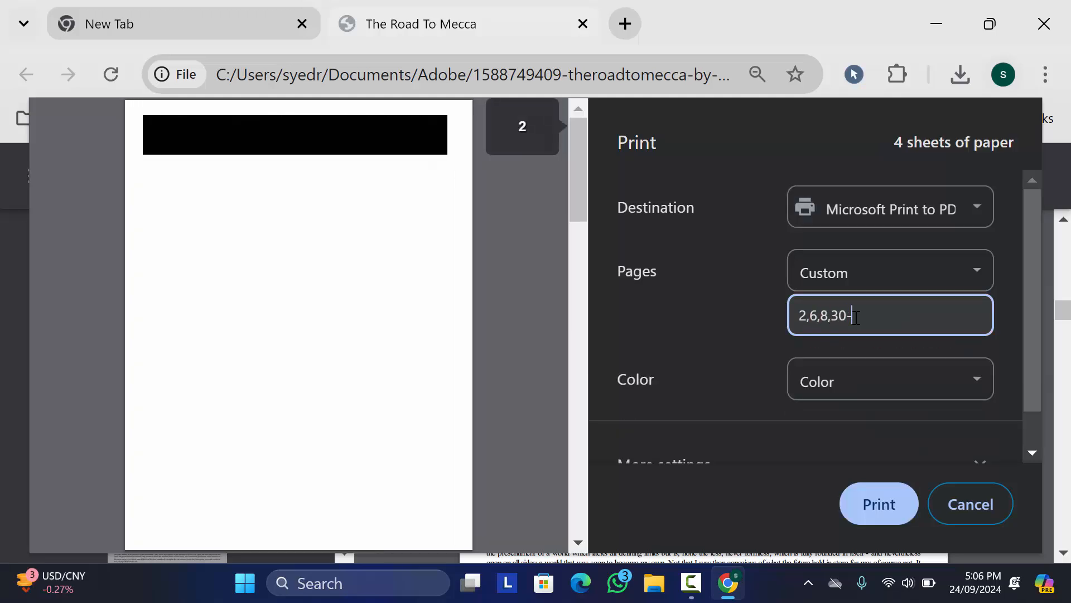
click(879, 504)
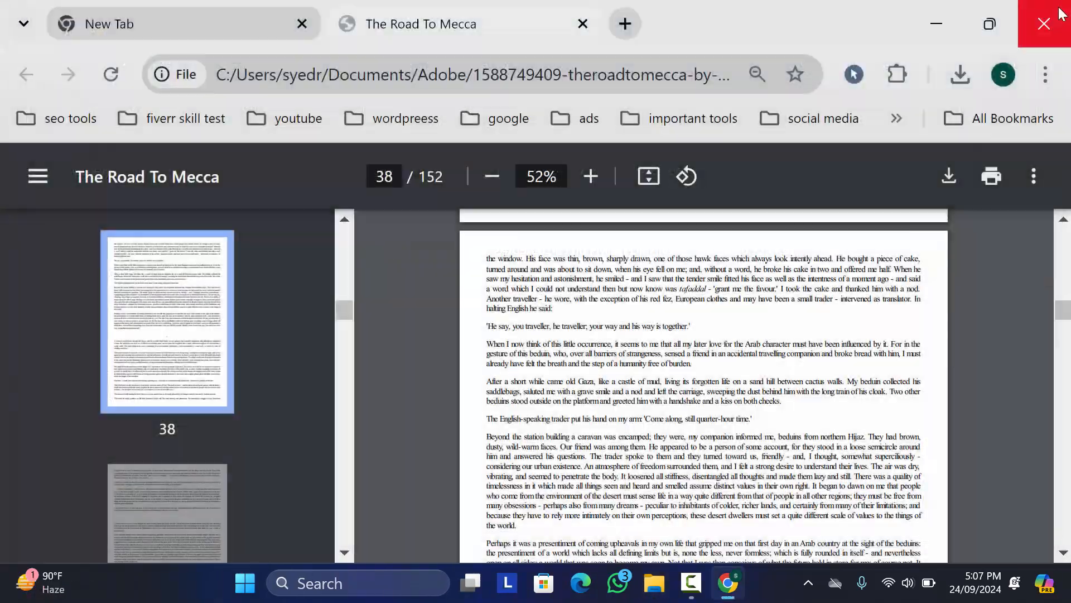
- Close the Chrome window to return to the Windows desktop
click(1043, 23)
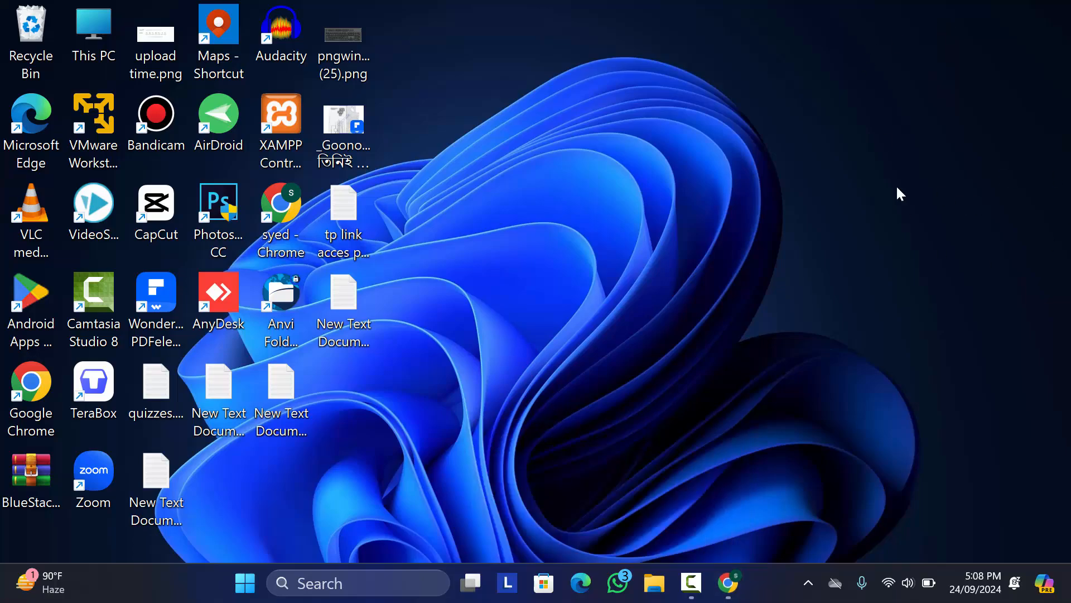